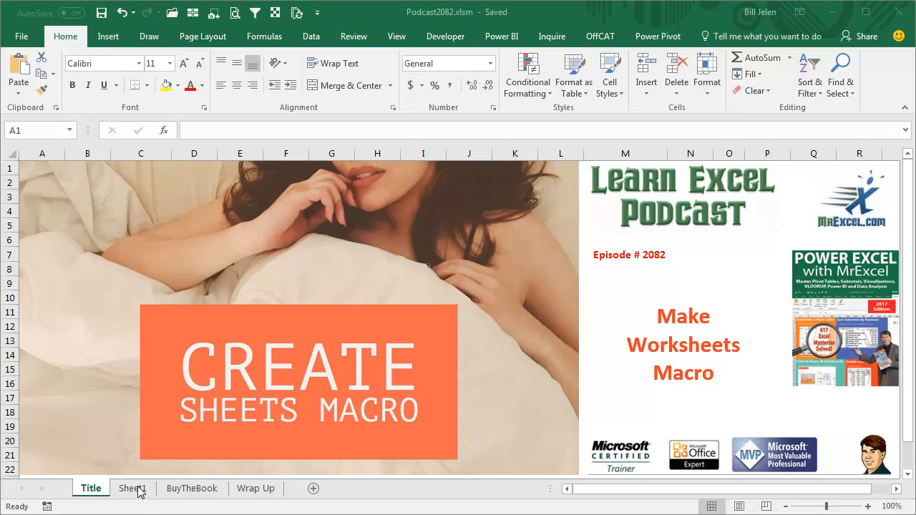
Switch to Sheet1 to see the Account and Data list with the task note
left_click(131, 488)
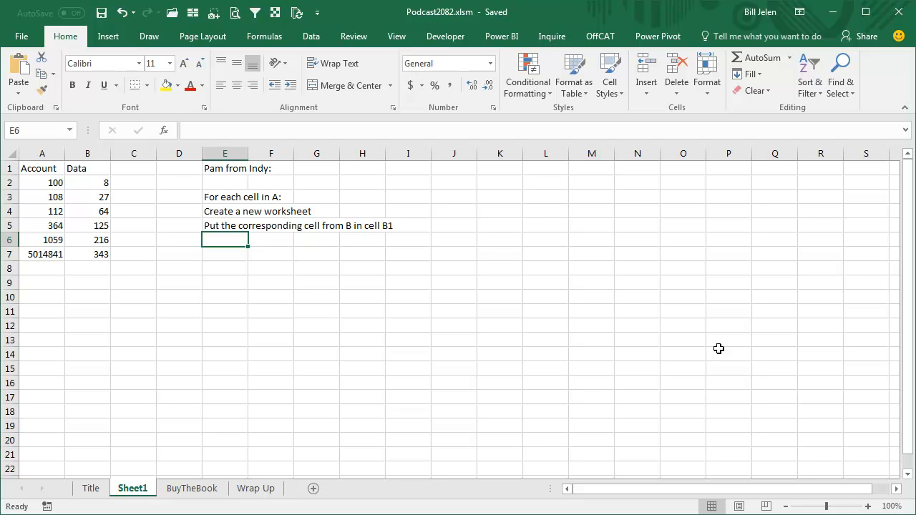
mouse_move(727, 348)
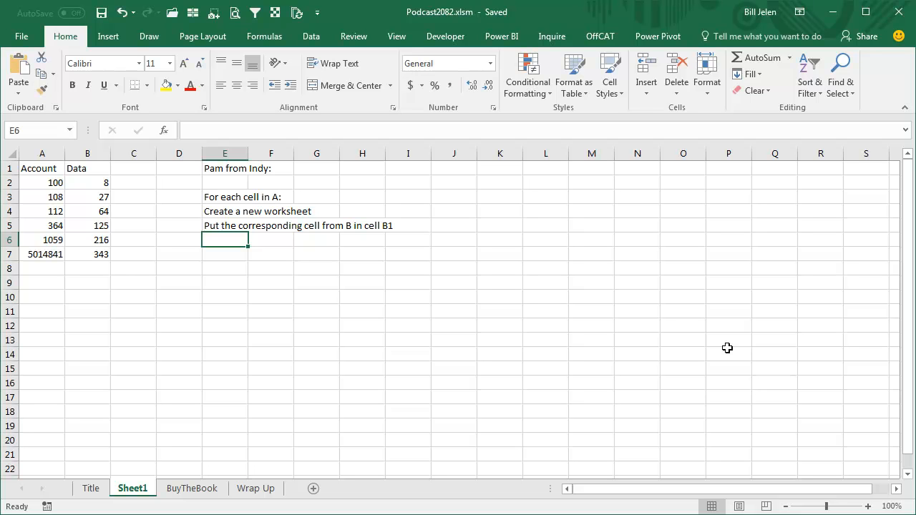
mouse_move(387, 358)
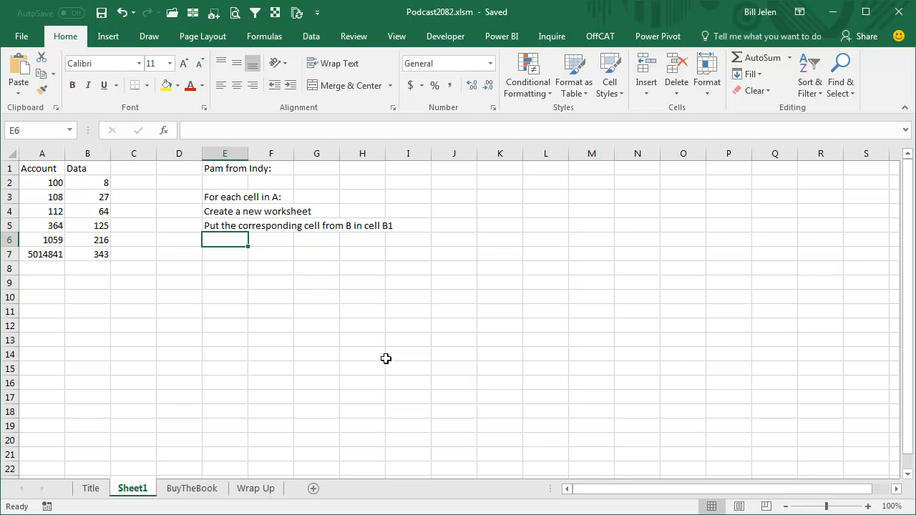
mouse_move(103, 203)
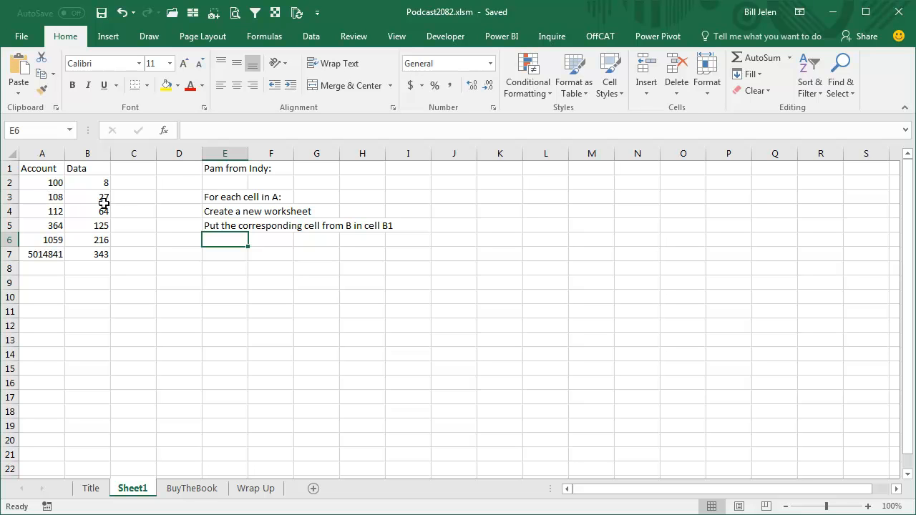
mouse_move(232, 215)
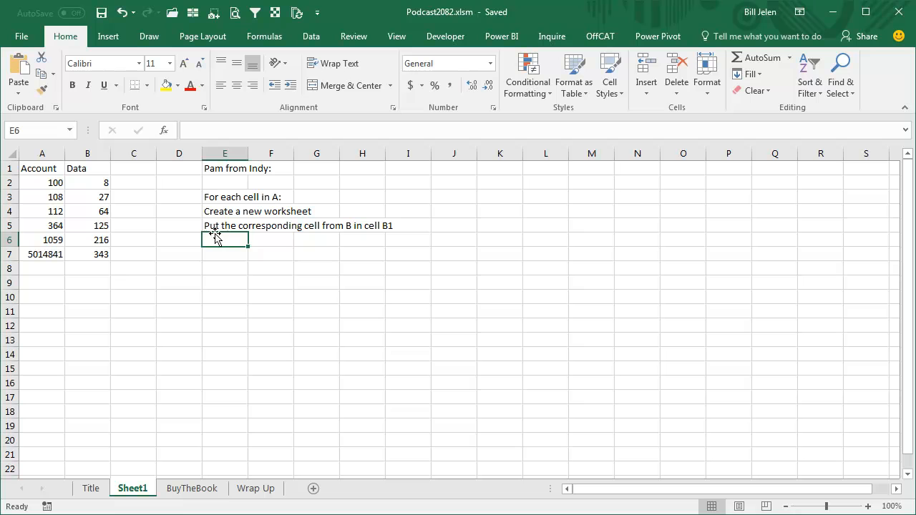
mouse_move(269, 265)
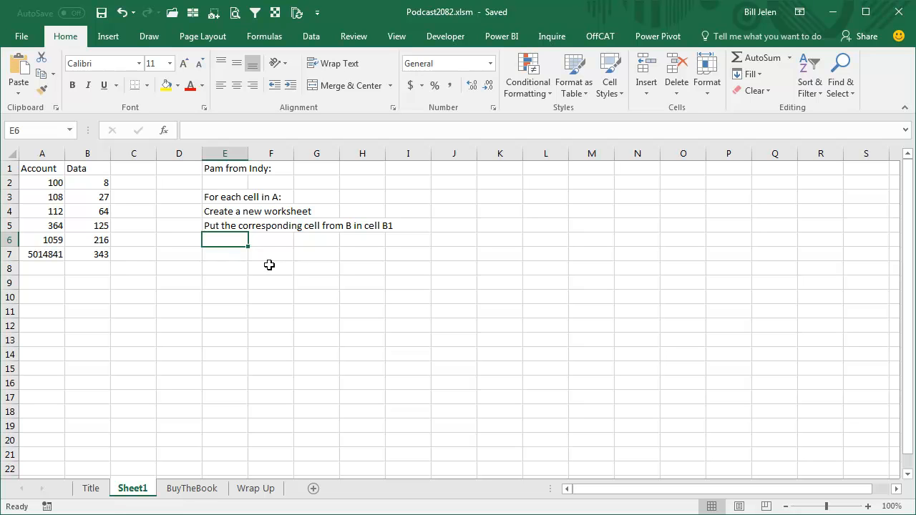
mouse_move(50, 186)
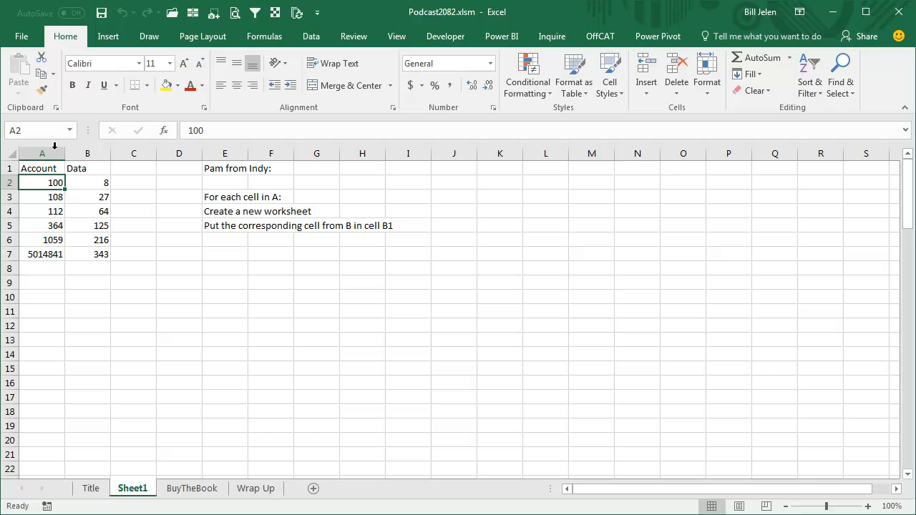
Build a PivotTable on a new sheet with Account as report filter and Sum of Data as values
left_click(109, 35)
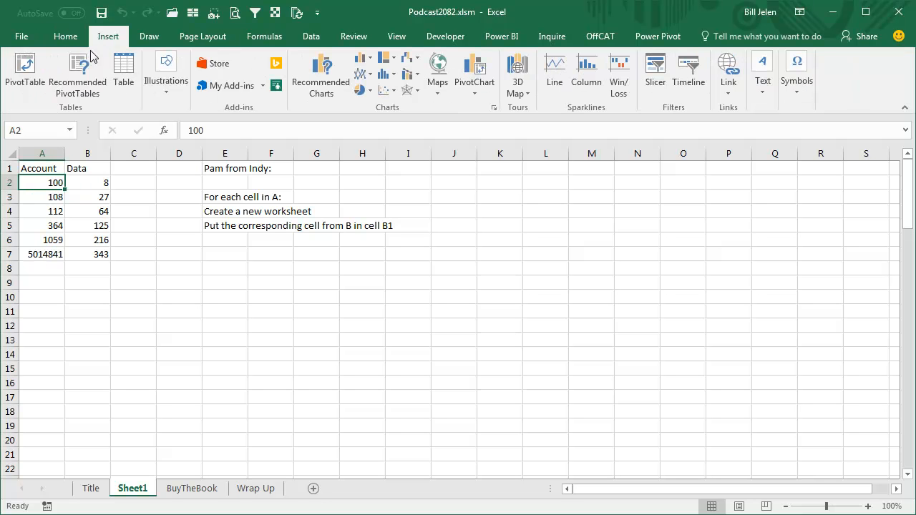
left_click(23, 72)
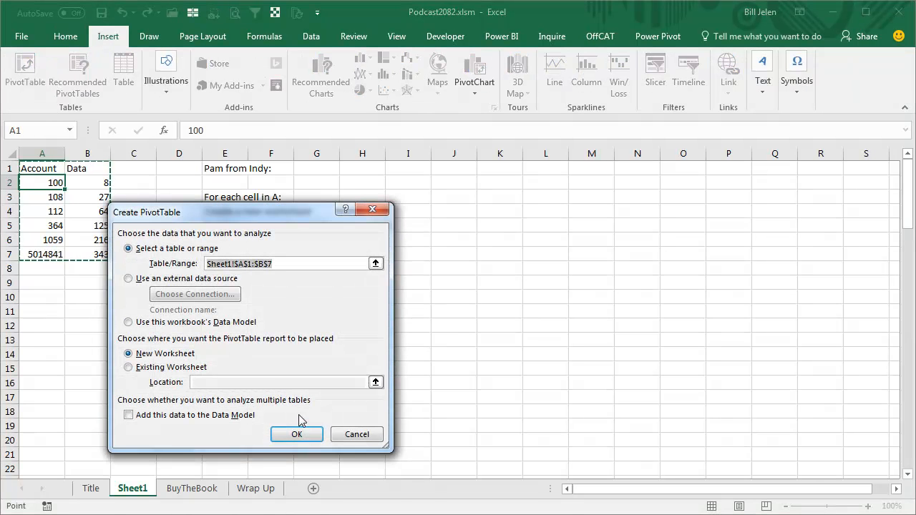
left_click(297, 435)
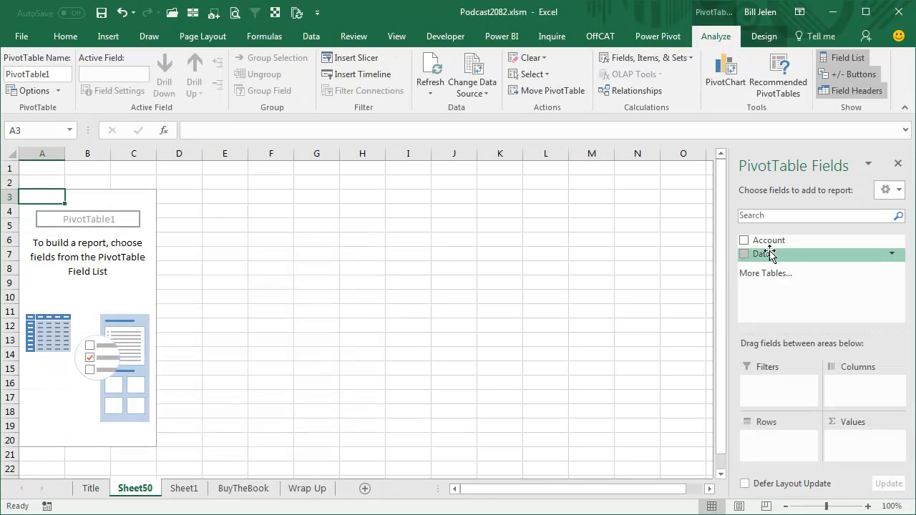
left_click(744, 241)
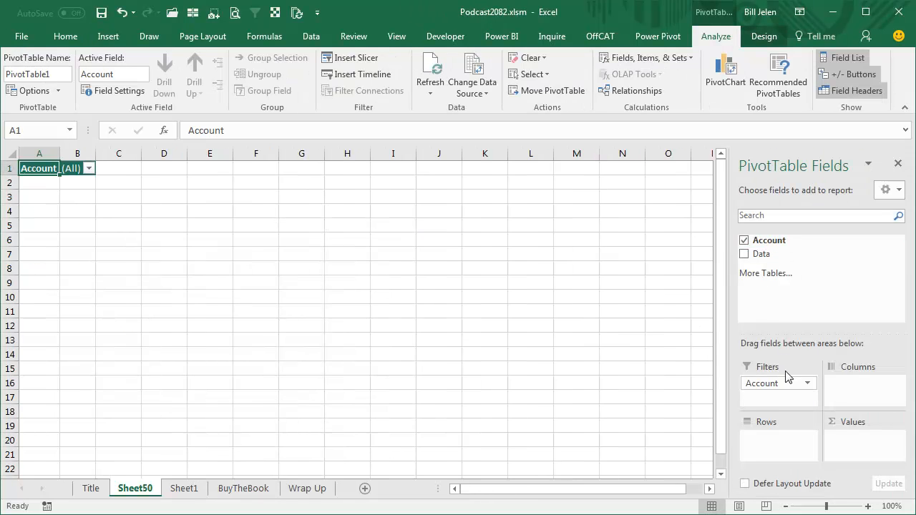
left_click(745, 255)
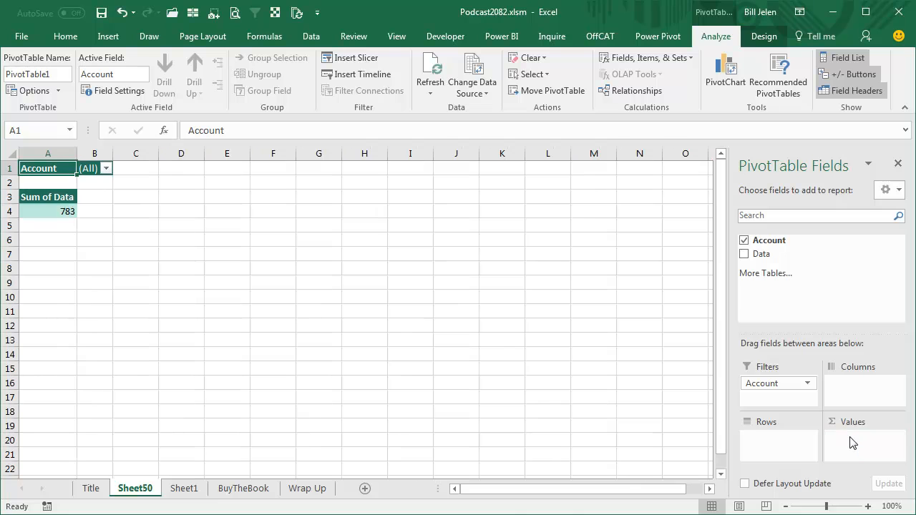
left_click(744, 255)
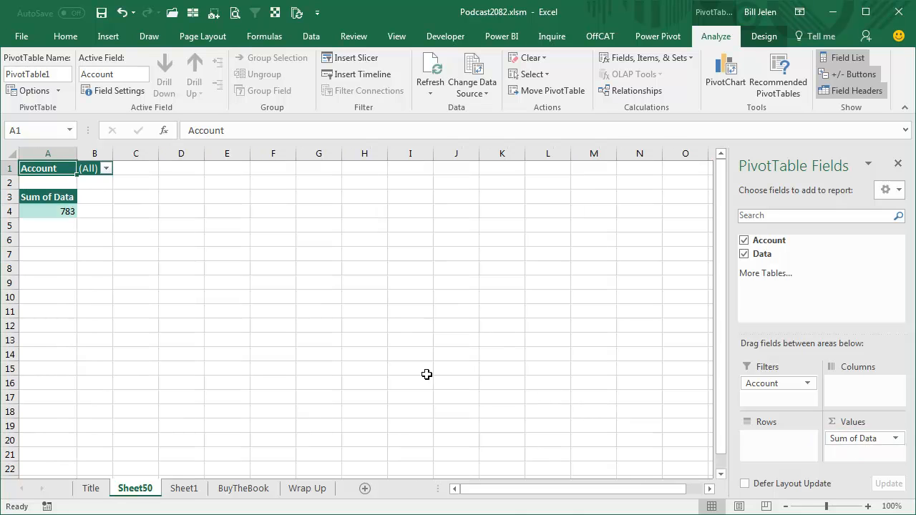
mouse_move(146, 186)
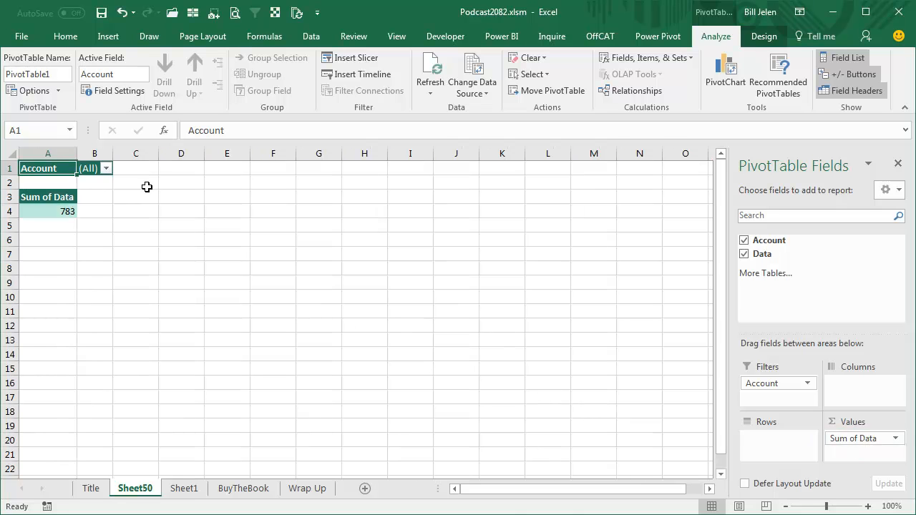
Run Show Report Filter Pages to generate one worksheet per account
left_click(34, 91)
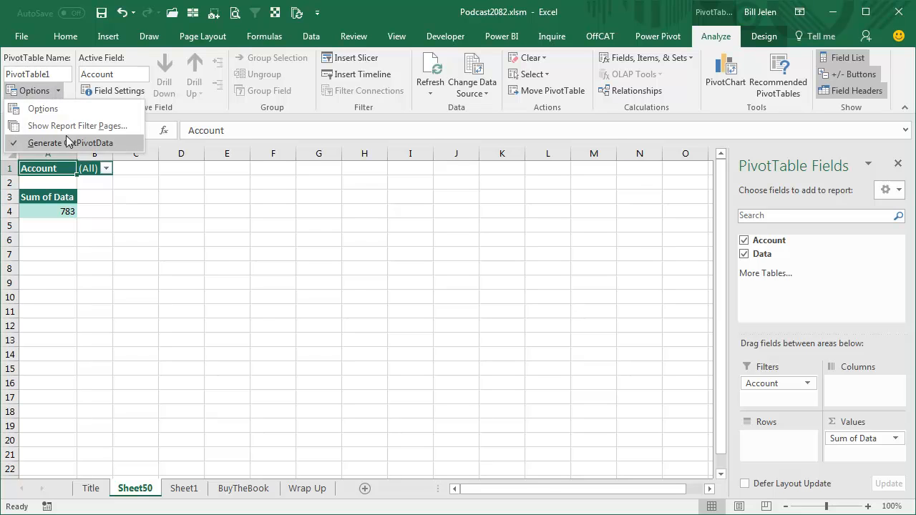
left_click(78, 126)
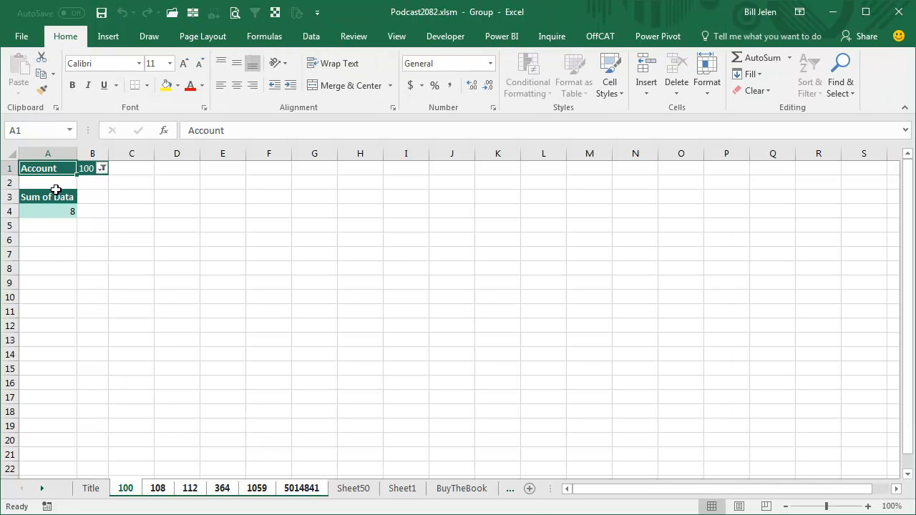
Delete the generated account sheets and the pivot sheet, leaving Title, Sheet1, BuyTheBook and Wrap Up
left_click_drag(40, 169, 183, 247)
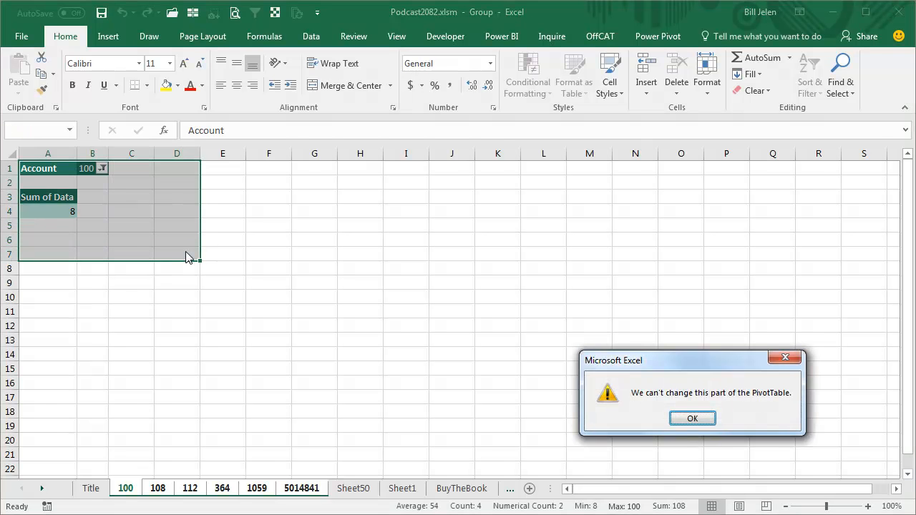
left_click(693, 418)
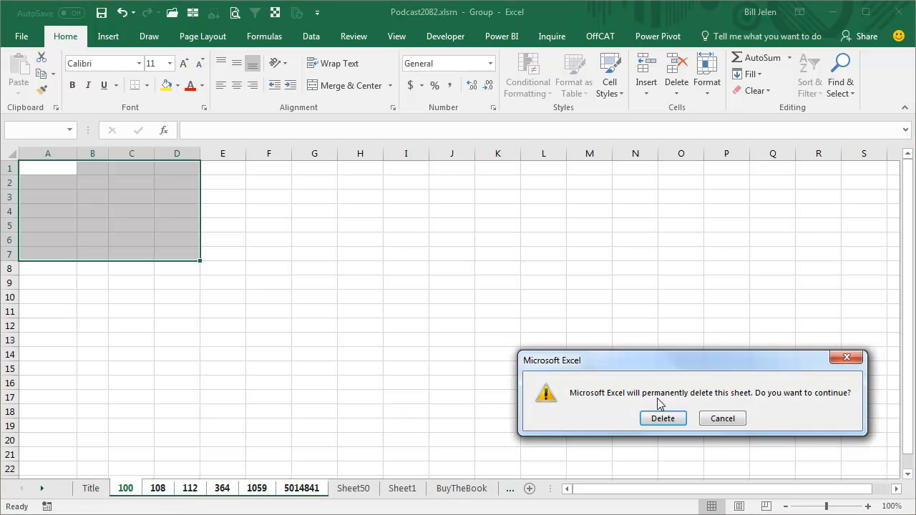
left_click(662, 418)
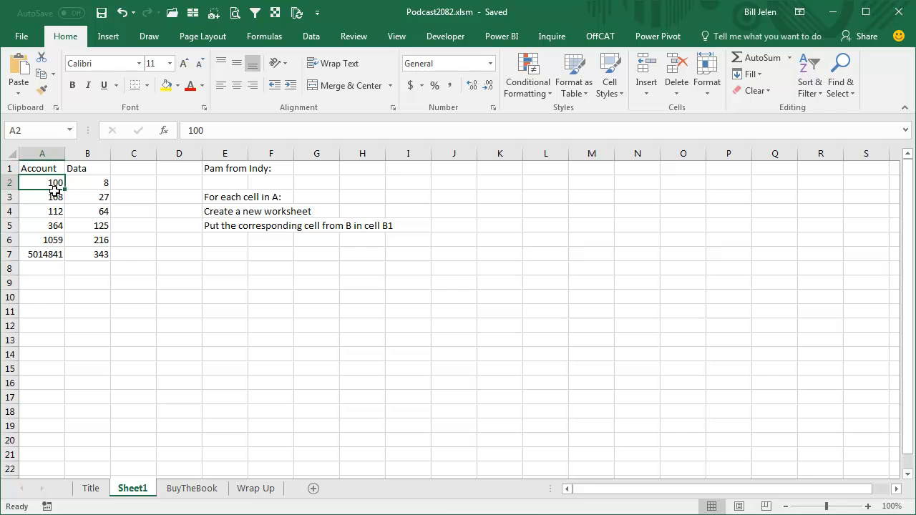
Select account cells A2:A7 and bring up the File Info screen
left_click_drag(42, 184, 41, 255)
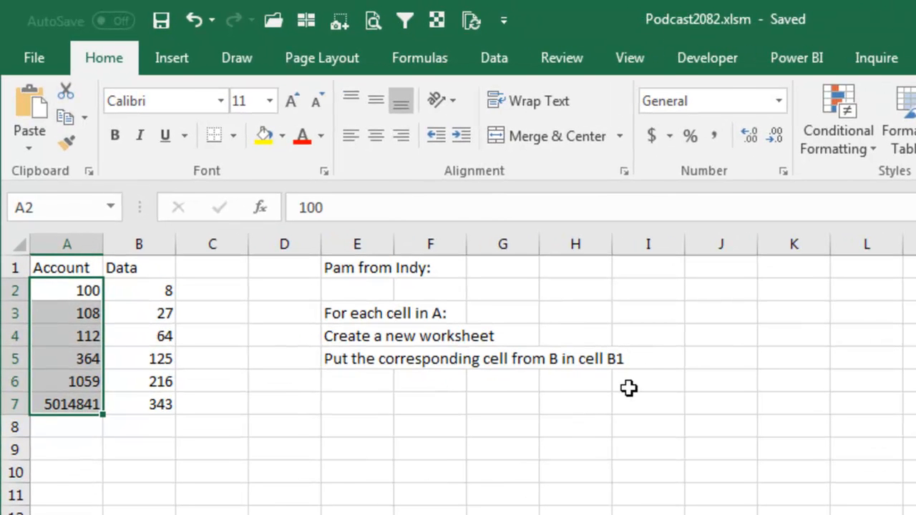
key("alt")
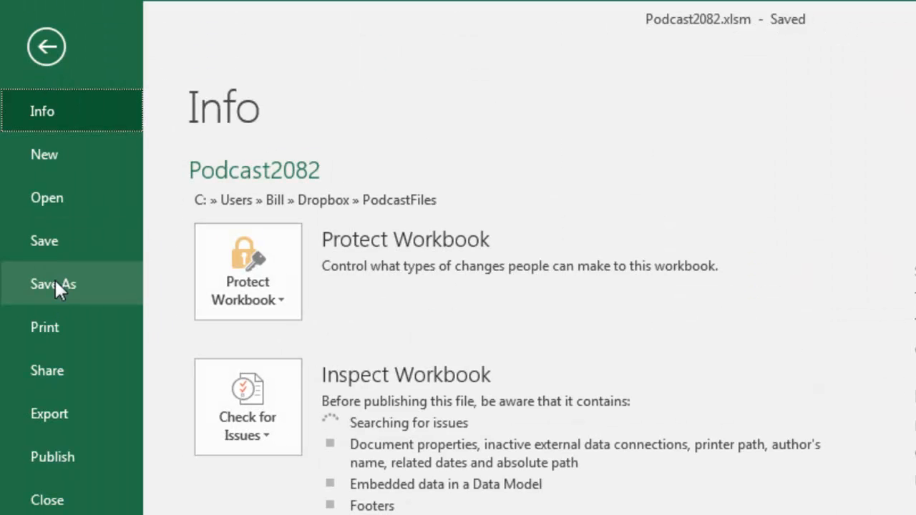
Save the workbook as an Excel Macro-Enabled Workbook, Podcast2082.xlsm
left_click(53, 284)
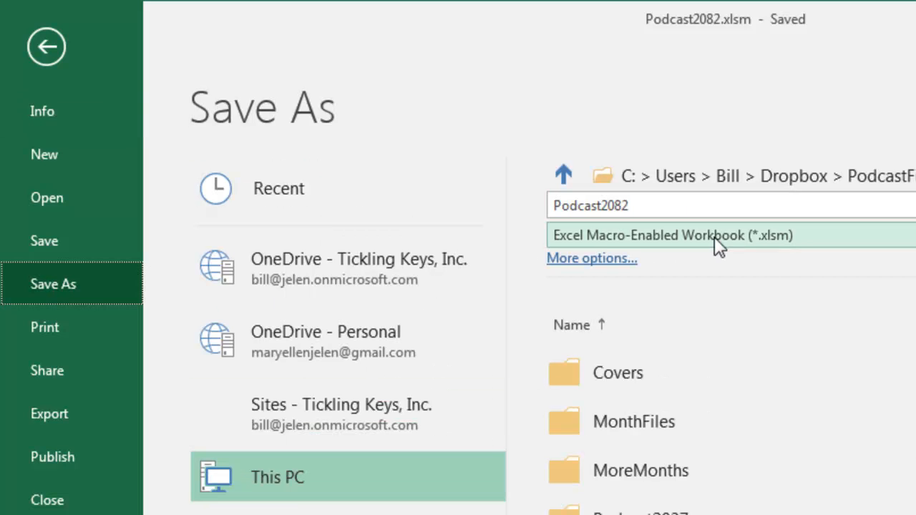
left_click(715, 235)
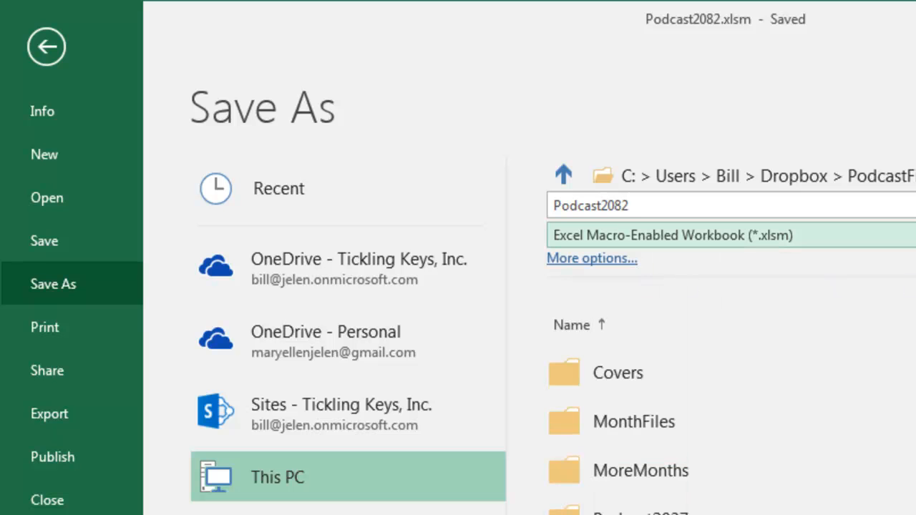
left_click(45, 46)
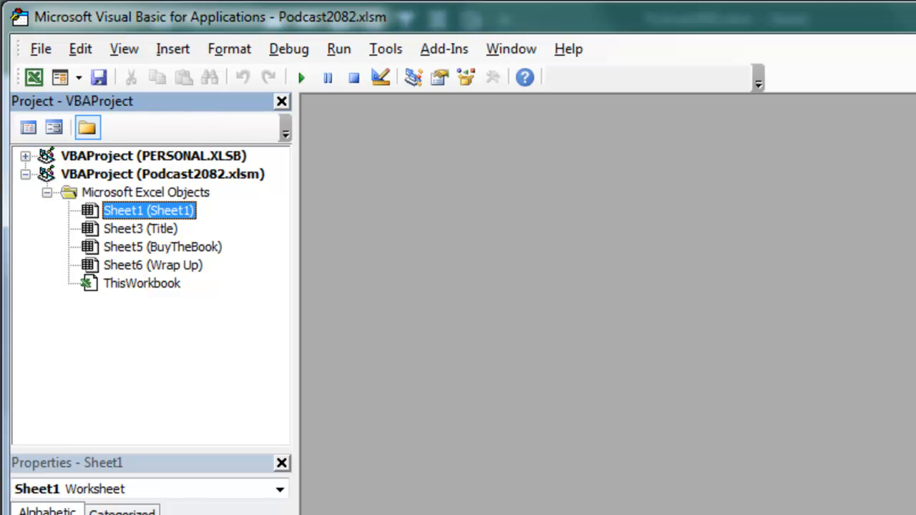
mouse_move(287, 128)
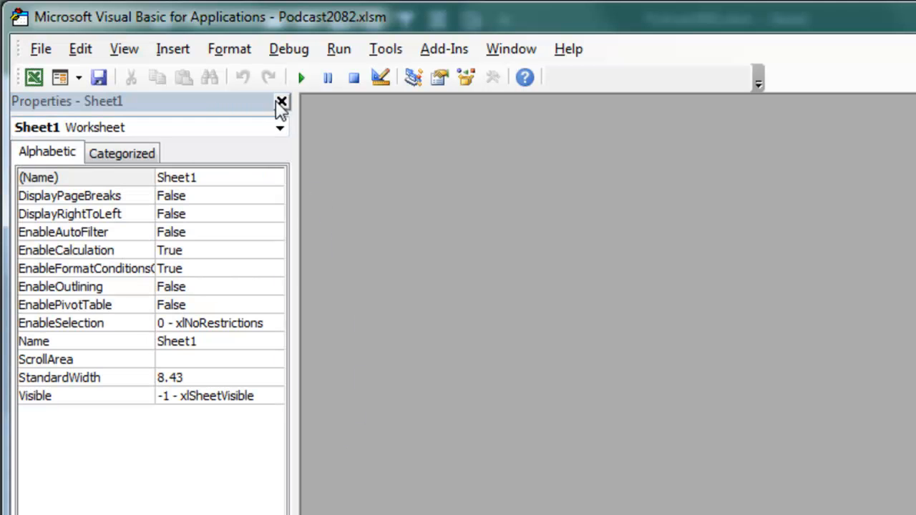
Close the Properties pane and insert a new code module in the VBA editor
left_click(281, 100)
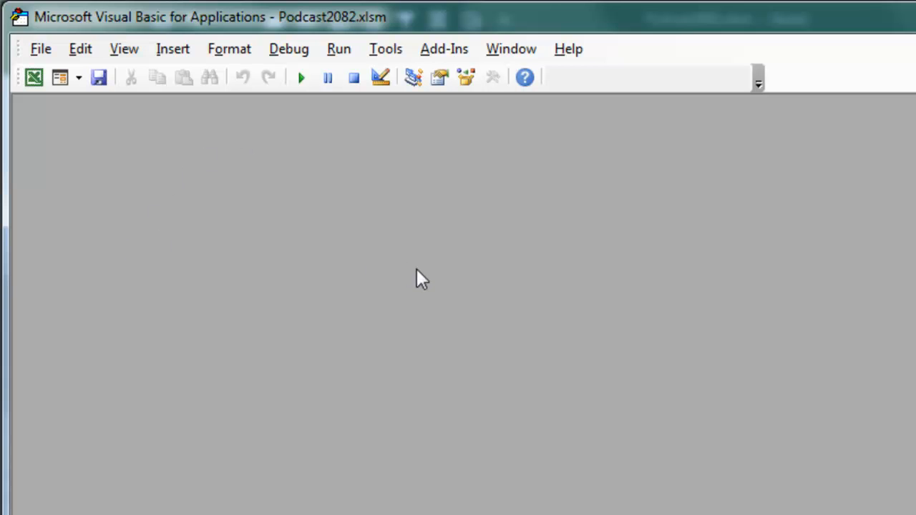
left_click(172, 48)
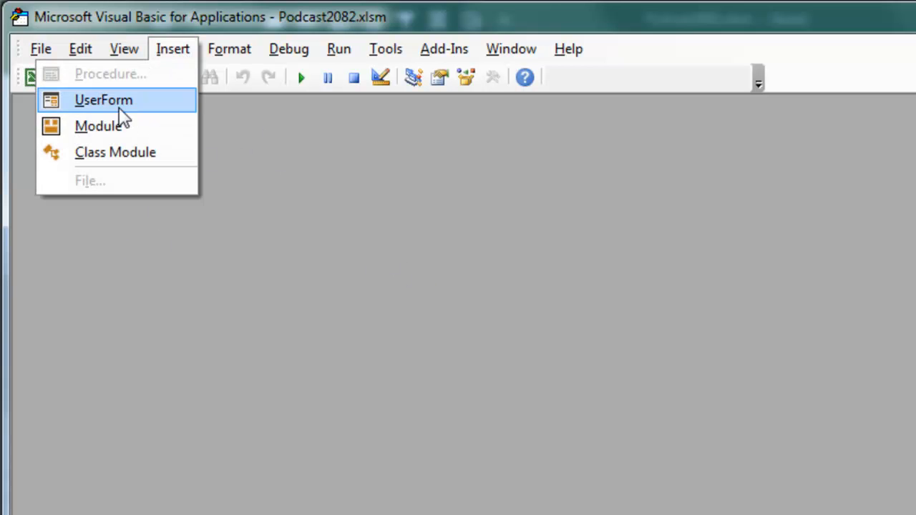
left_click(100, 126)
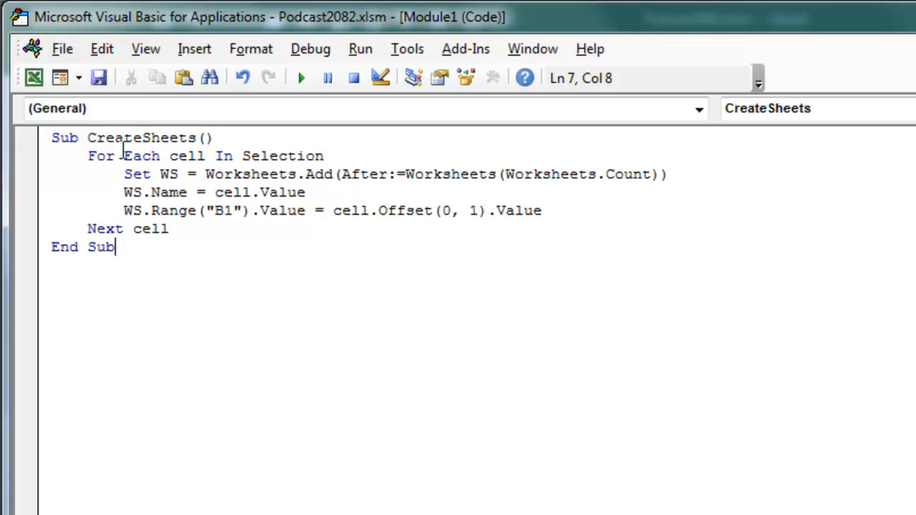
mouse_move(177, 152)
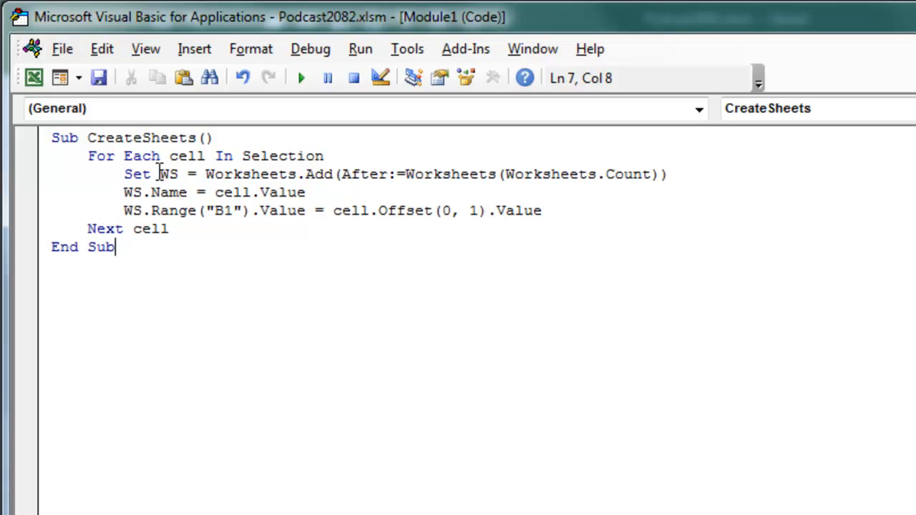
Declare WS As Worksheet in the CreateSheets macro and bring up the Immediate window
left_click(215, 137)
type("Dim W")
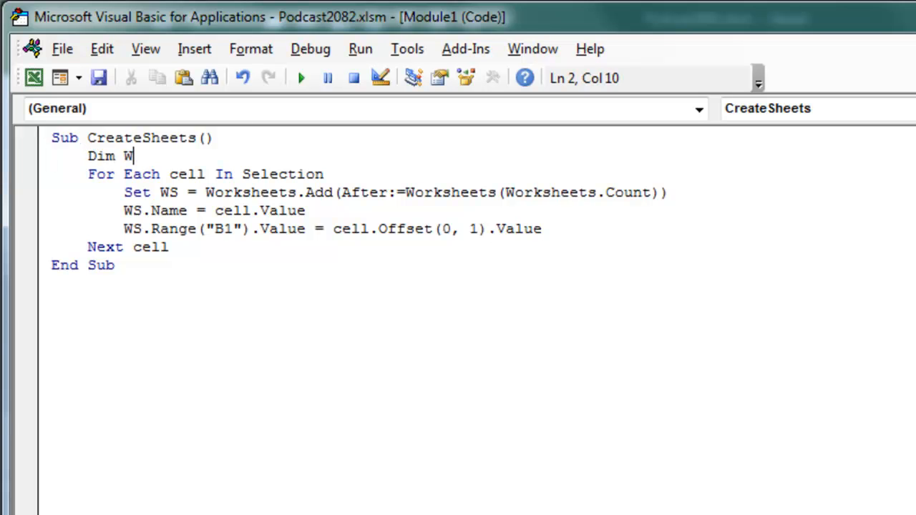
type("S as worksheet")
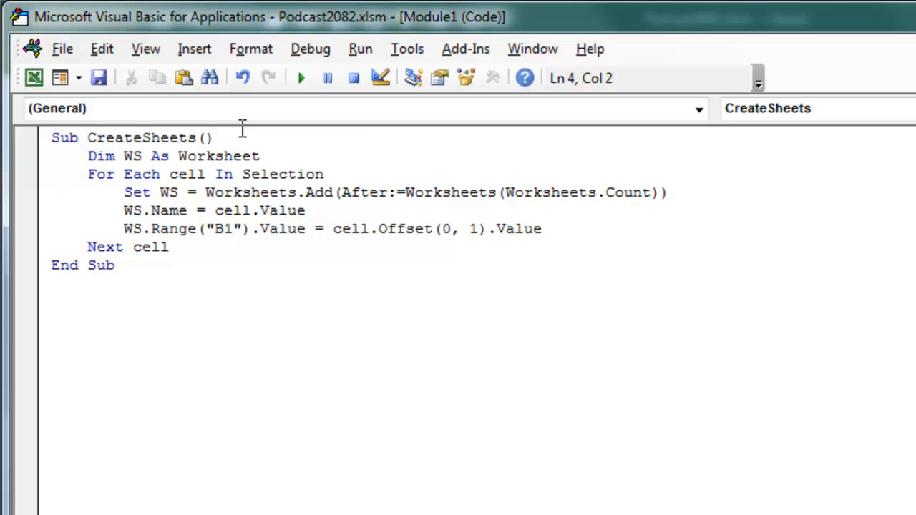
mouse_move(317, 194)
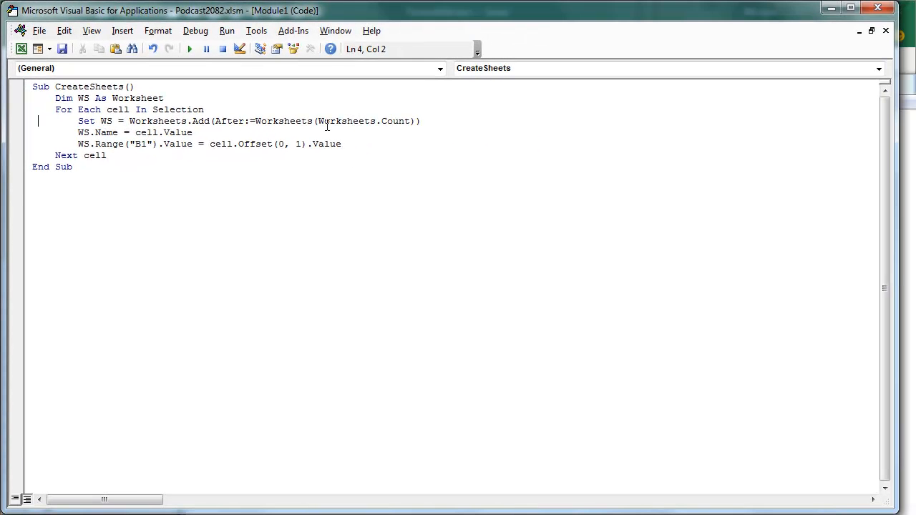
key("ctrl+g")
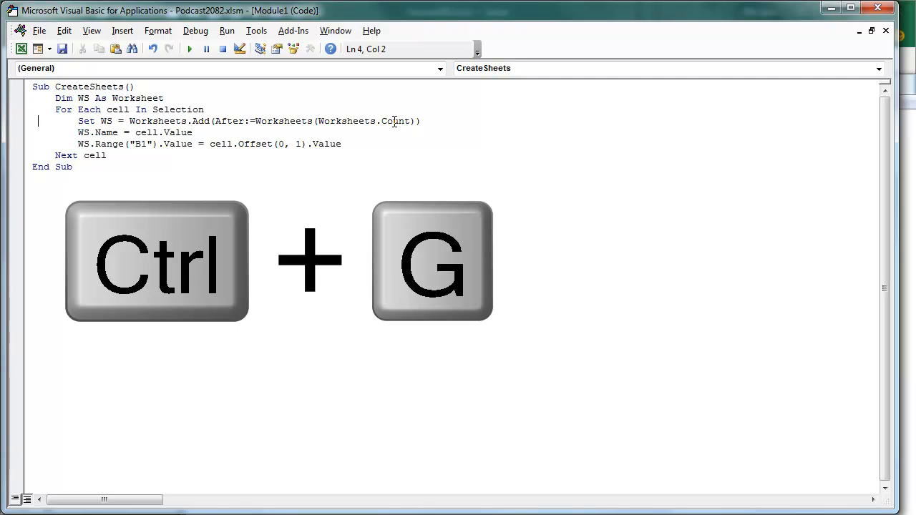
key("ctrl+g")
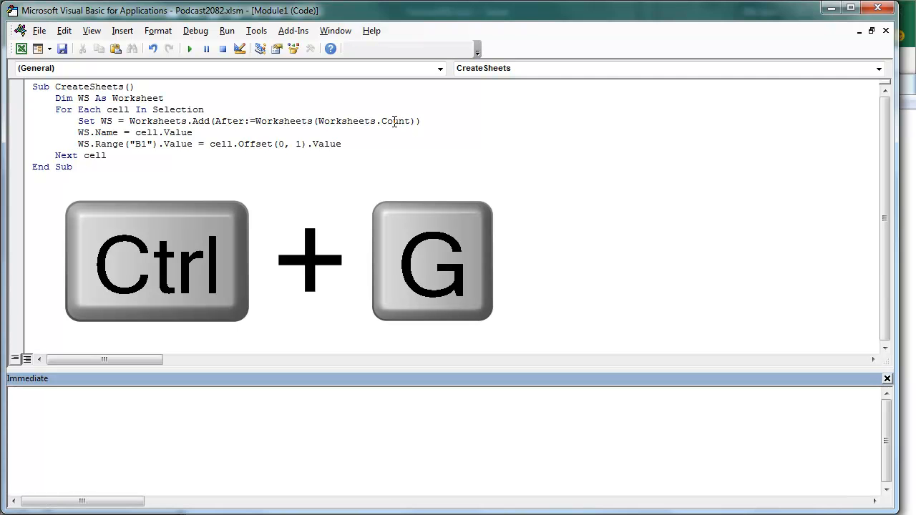
type("Debug.p")
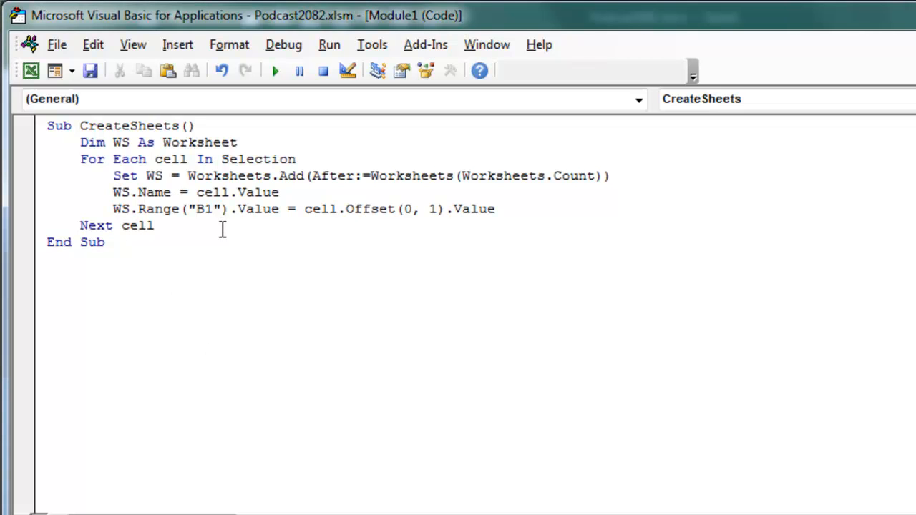
mouse_move(170, 221)
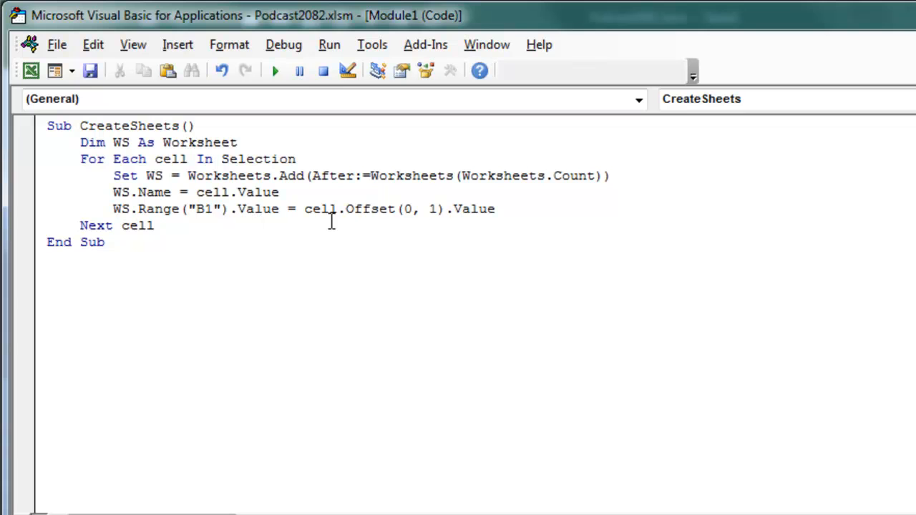
mouse_move(157, 201)
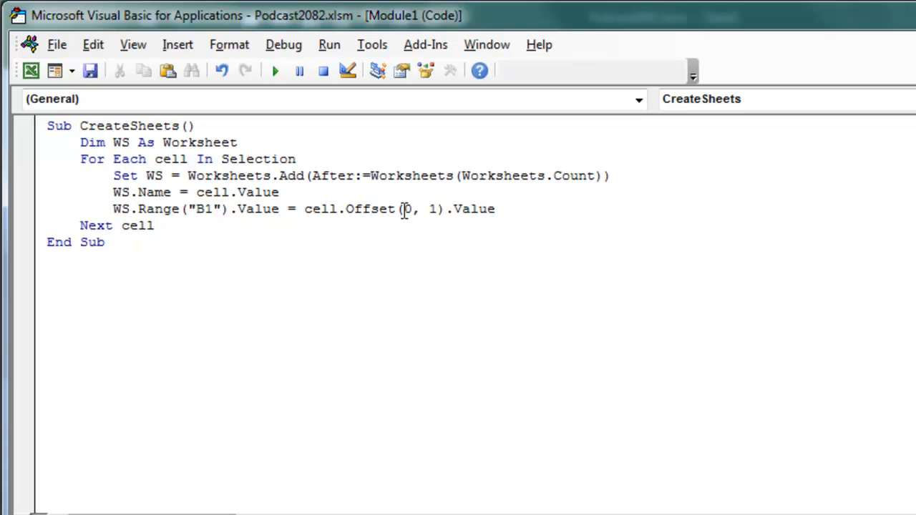
mouse_move(320, 284)
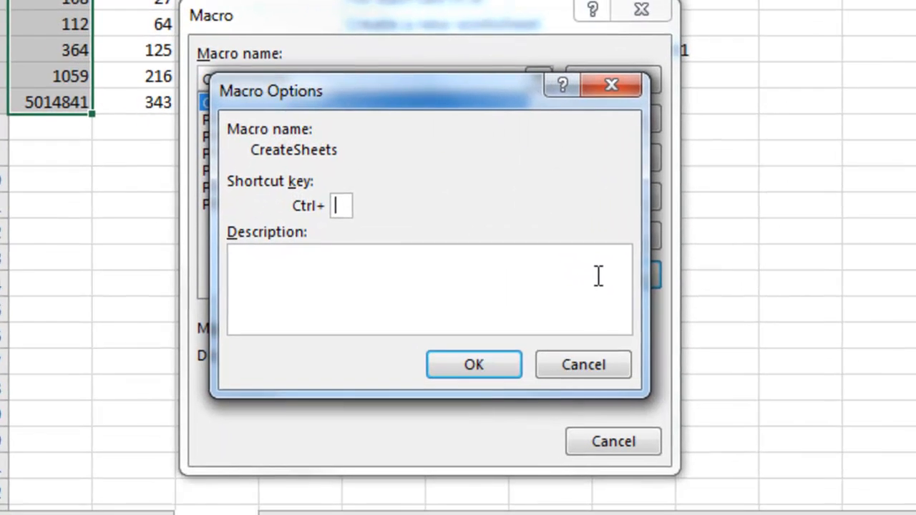
Assign Ctrl+Shift+W to the CreateSheets macro and close the Macro dialog without running it
type("N")
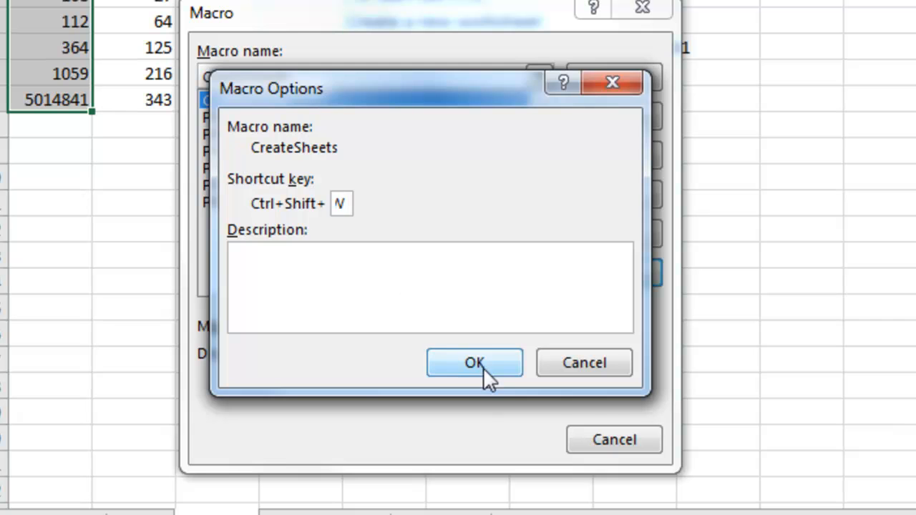
left_click(476, 363)
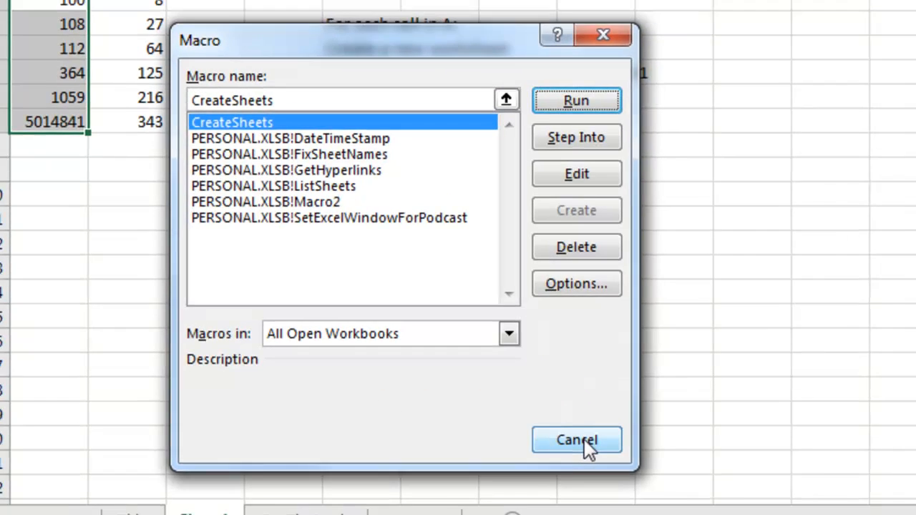
left_click(575, 440)
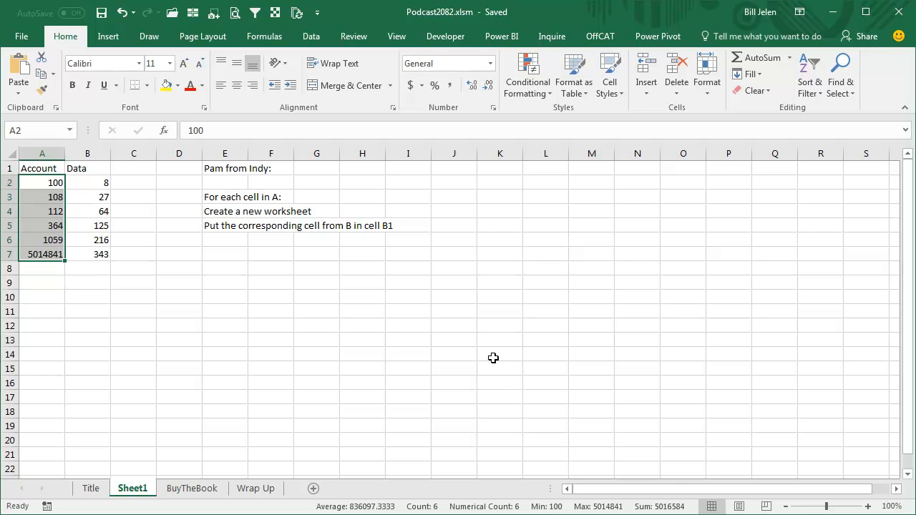
mouse_move(255, 489)
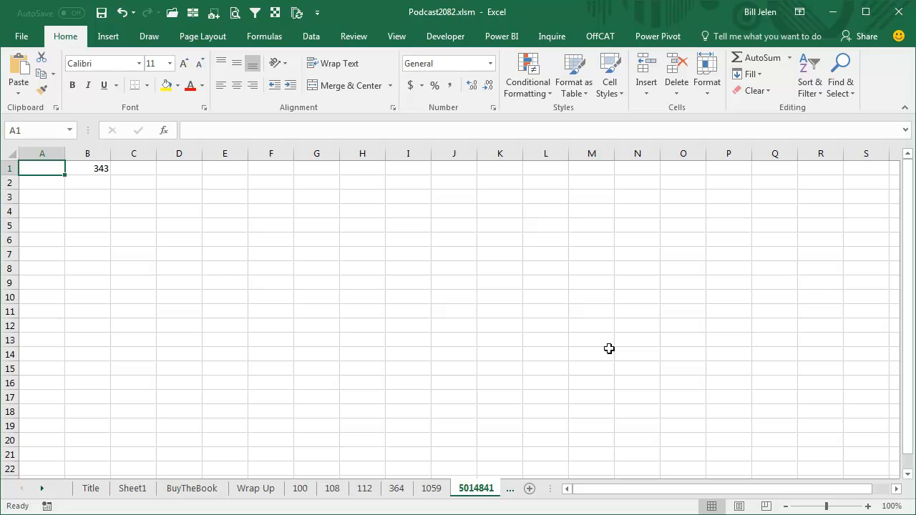
Check the new account sheets 100 through 5014841 for their B1 values, then return to Sheet1
left_click(300, 488)
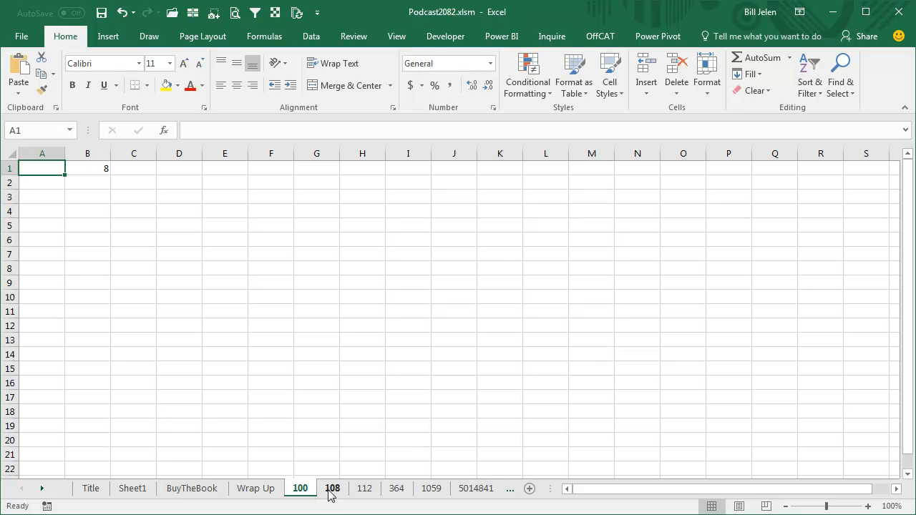
left_click(395, 488)
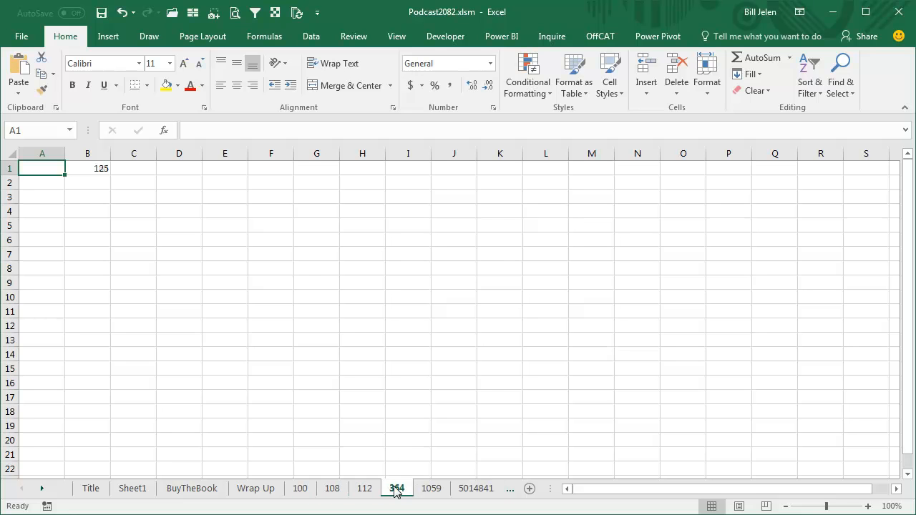
left_click(438, 488)
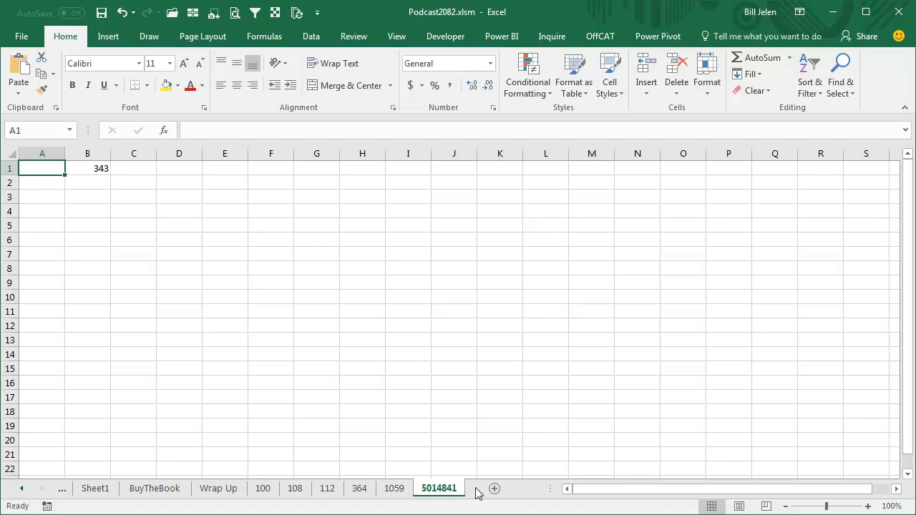
mouse_move(415, 370)
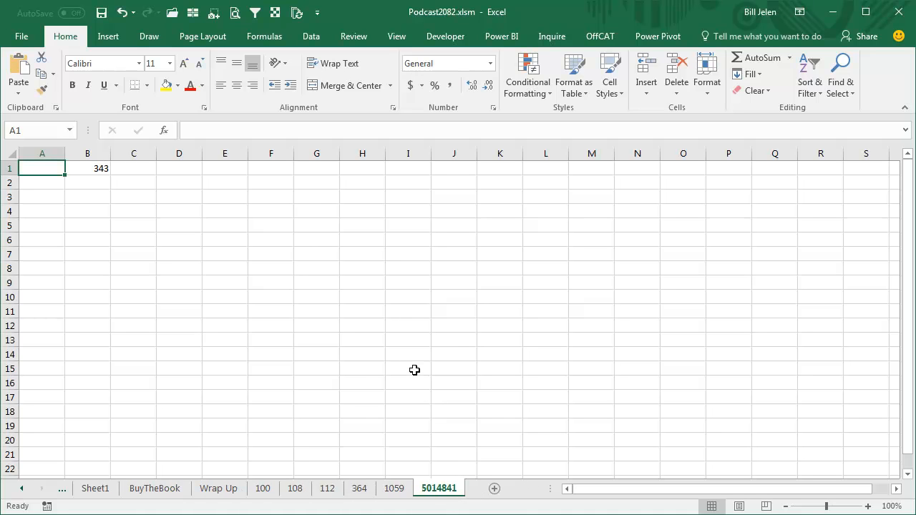
left_click(95, 488)
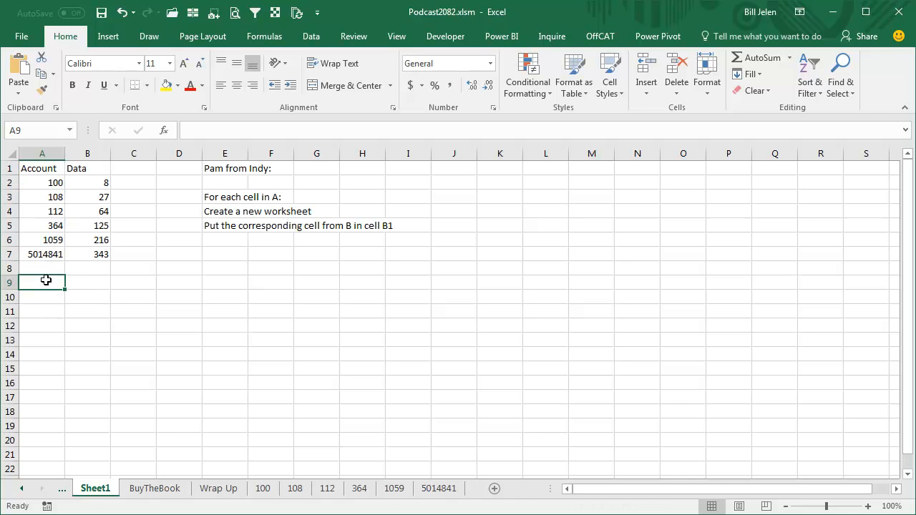
Fill column A with =ROW()*2 and 2 in column B, rerun CreateSheets, and end it at the duplicate-name error
type("=ROW()*2")
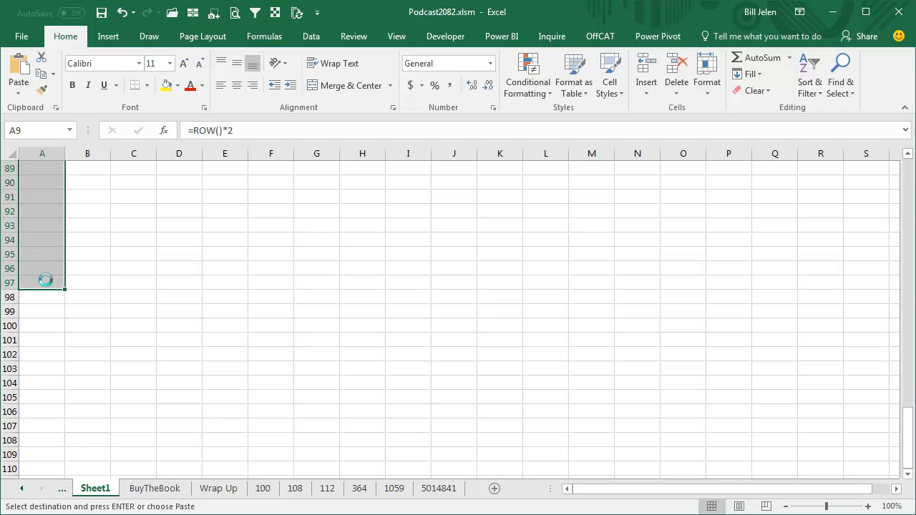
scroll("up", 3)
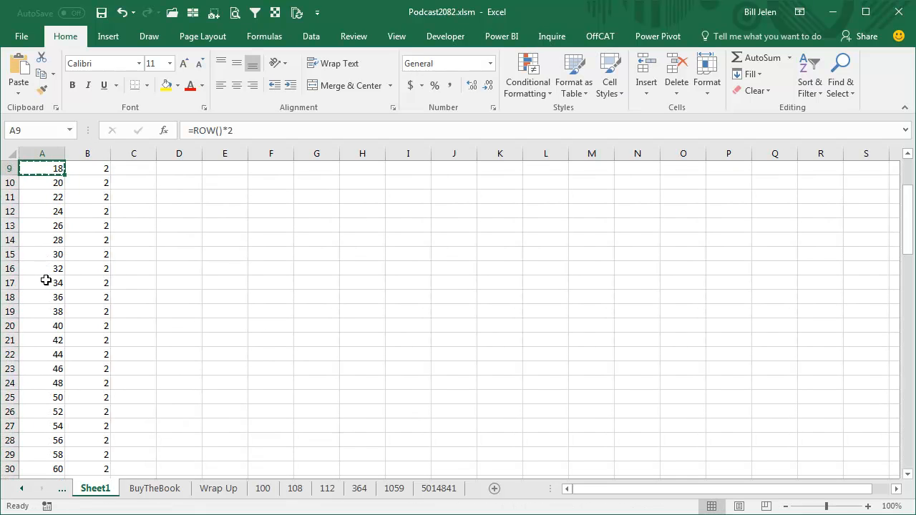
scroll("down", 3)
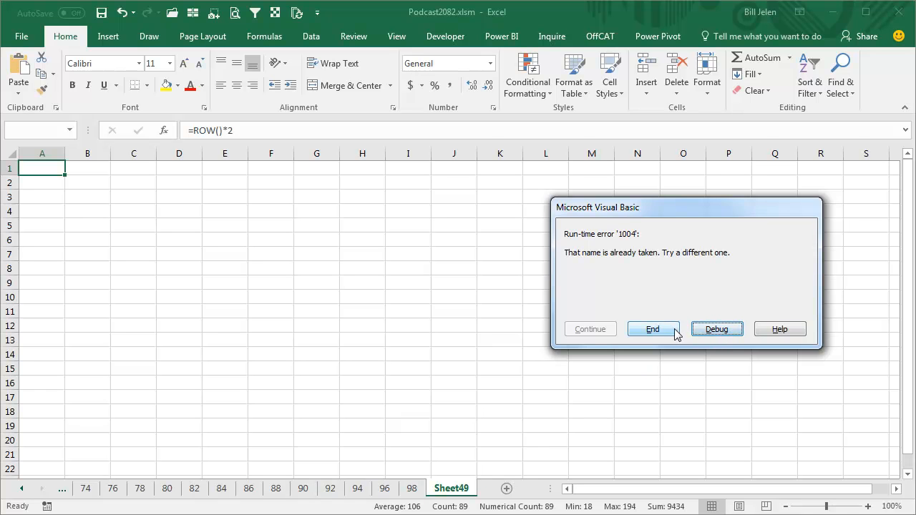
left_click(653, 328)
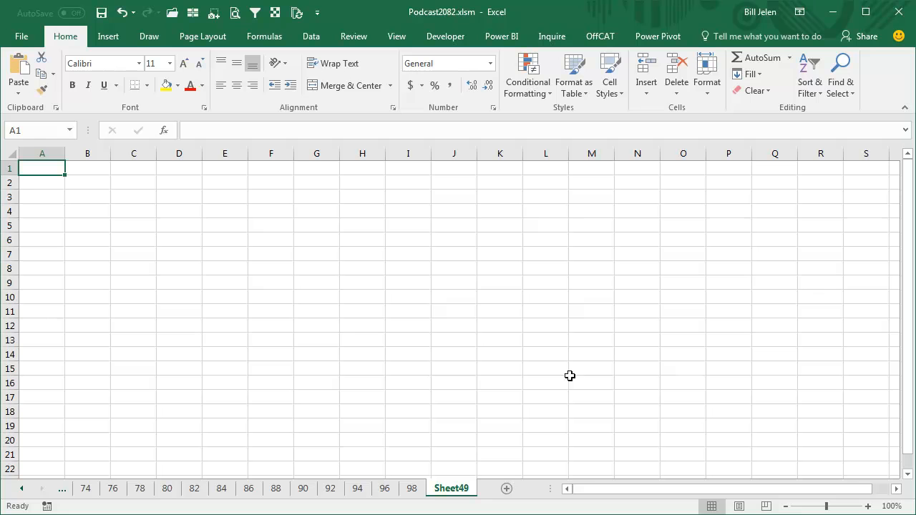
mouse_move(172, 257)
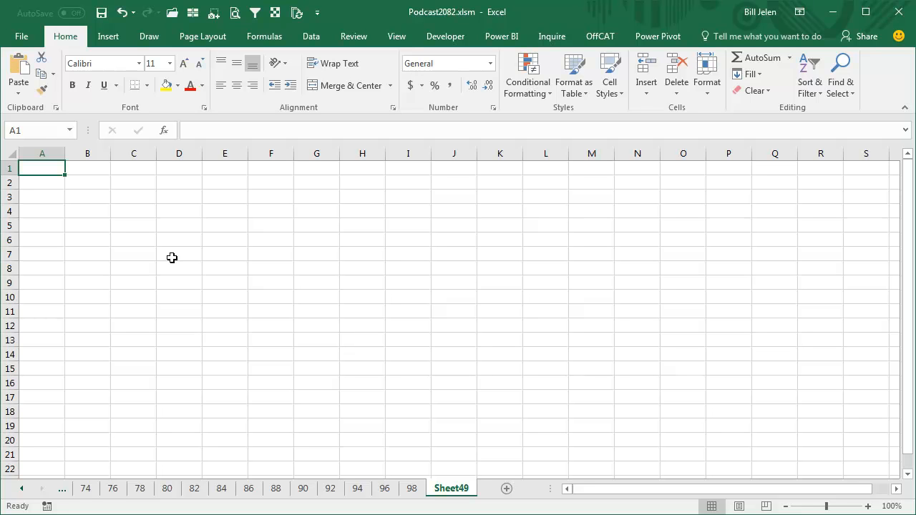
Inspect new sheets 86 and 84 holding 2 in B1 and the leftover tab
left_click(249, 488)
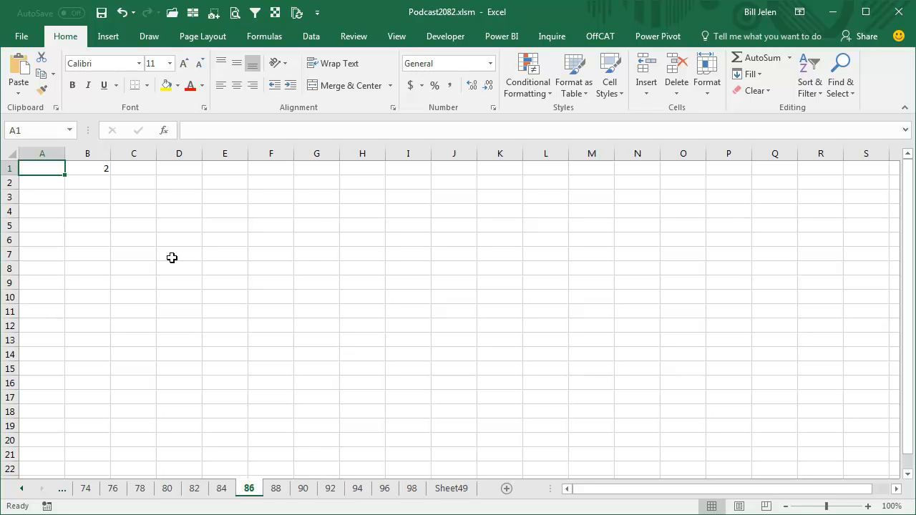
left_click(220, 488)
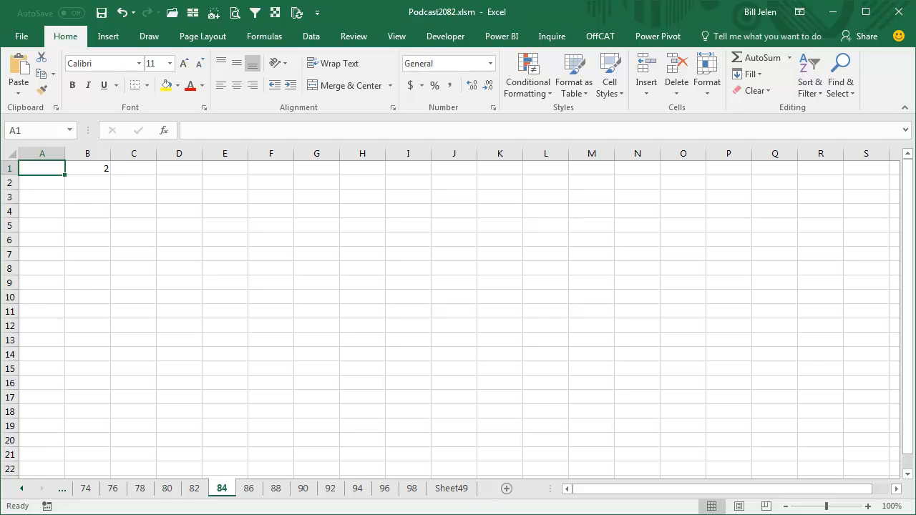
left_click(255, 488)
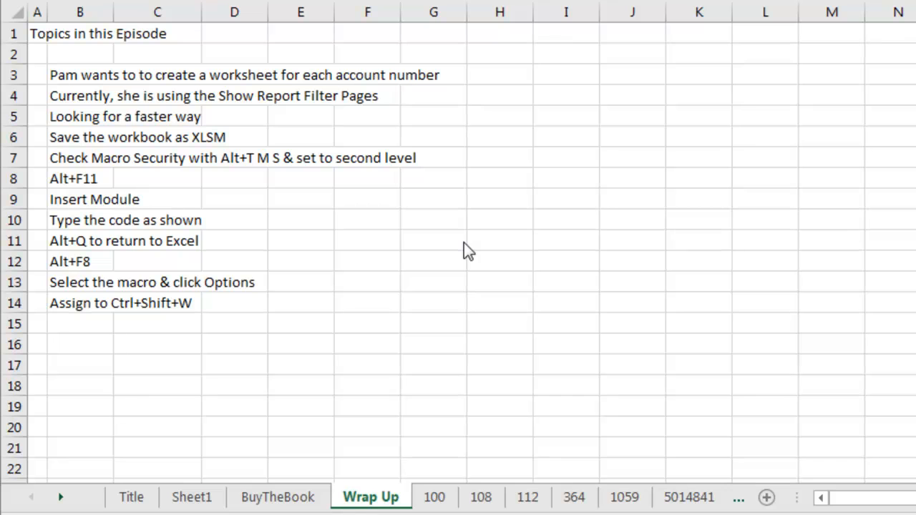
mouse_move(470, 82)
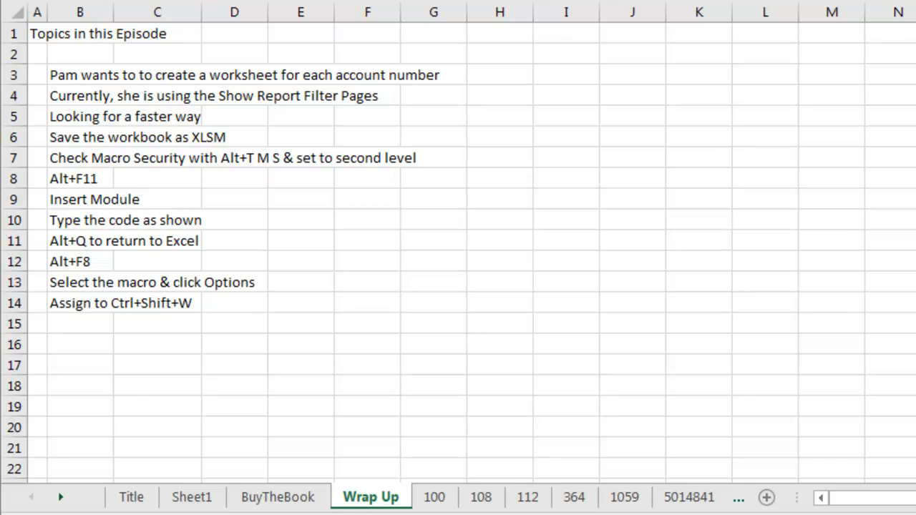
mouse_move(375, 172)
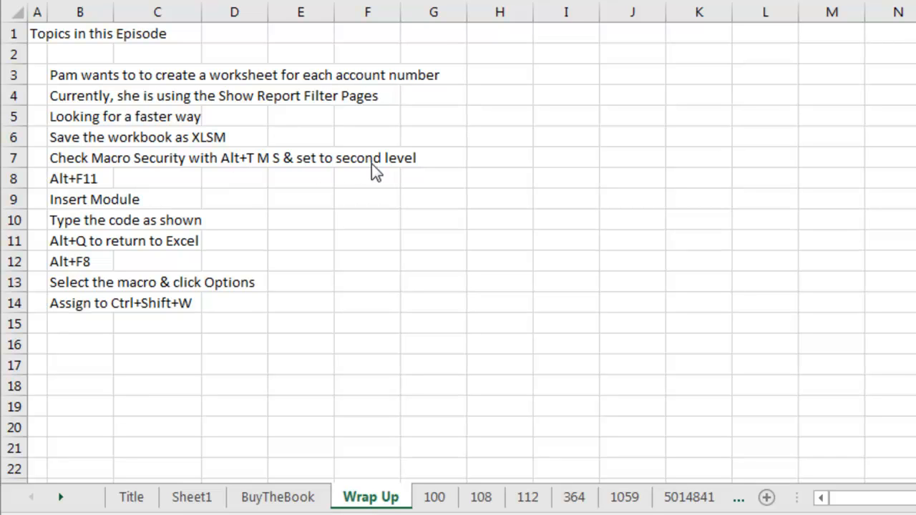
mouse_move(140, 189)
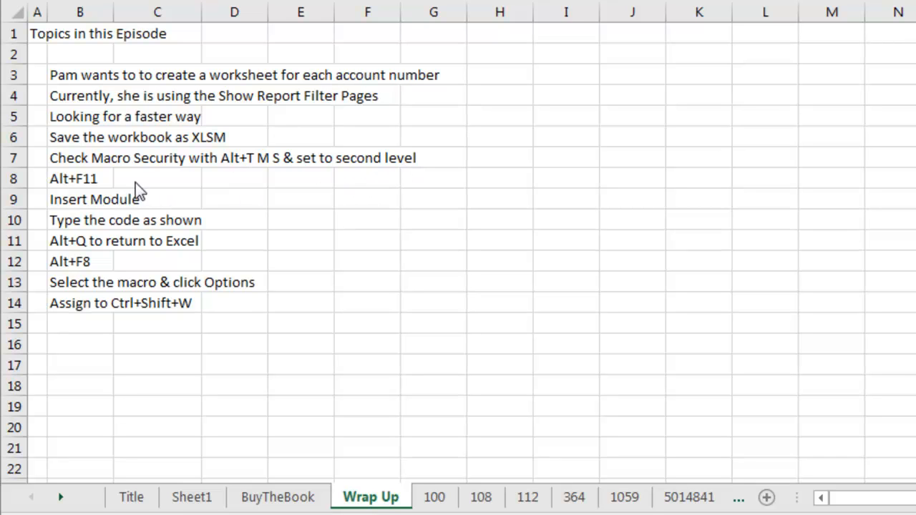
mouse_move(151, 206)
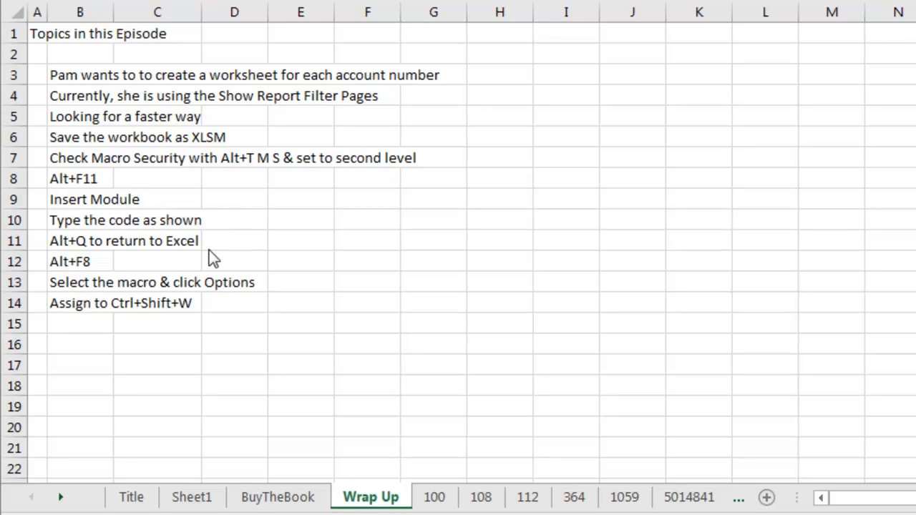
mouse_move(126, 272)
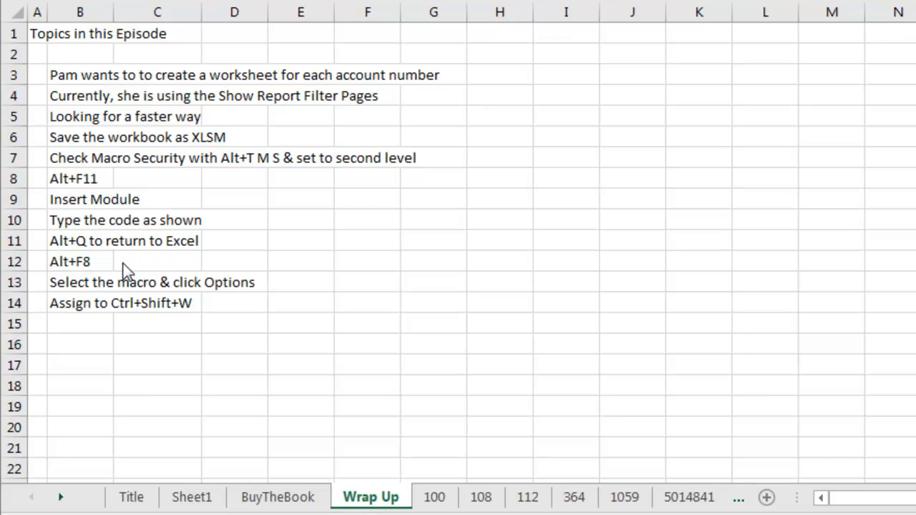
mouse_move(203, 300)
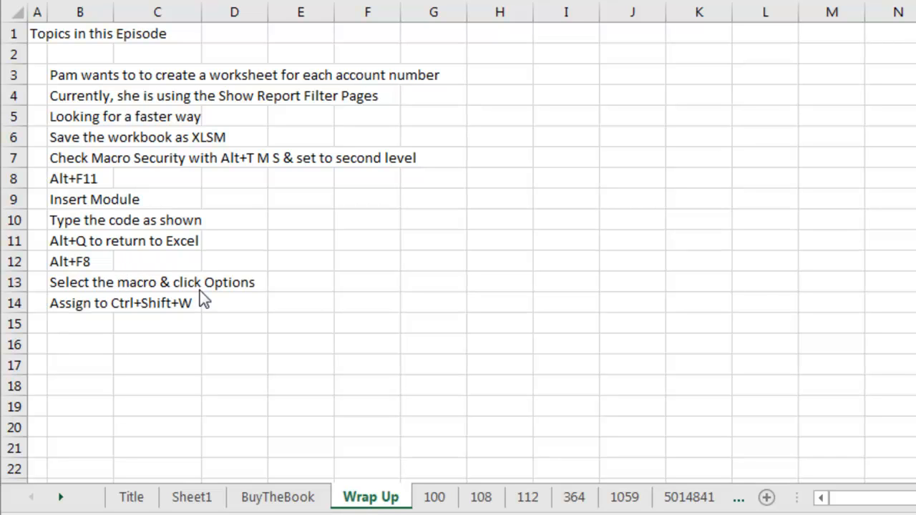